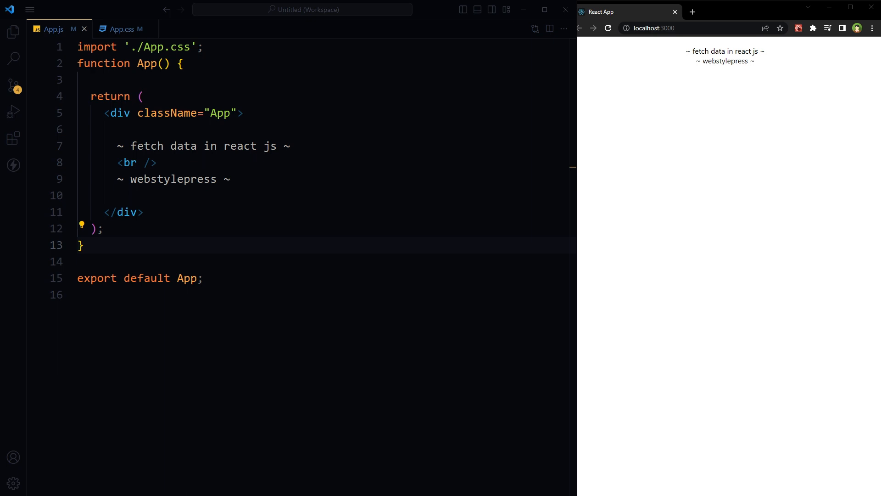
Import useState and useEffect from 'react' and declare loading state initialized to true
text(import {useState, useEffect} from 'react';)
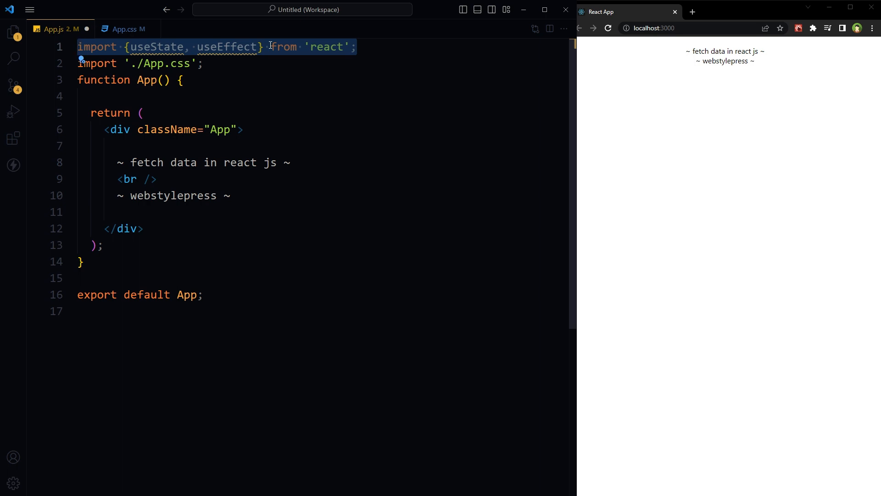
double_click(157, 47)
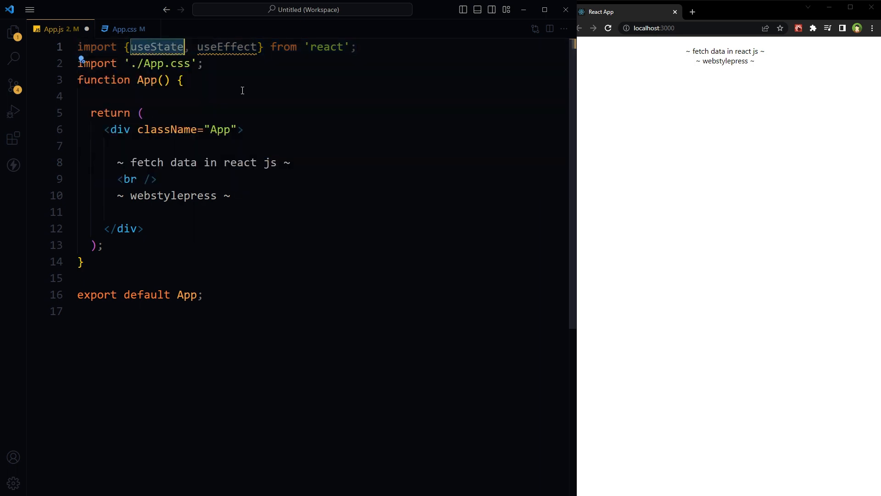
double_click(226, 47)
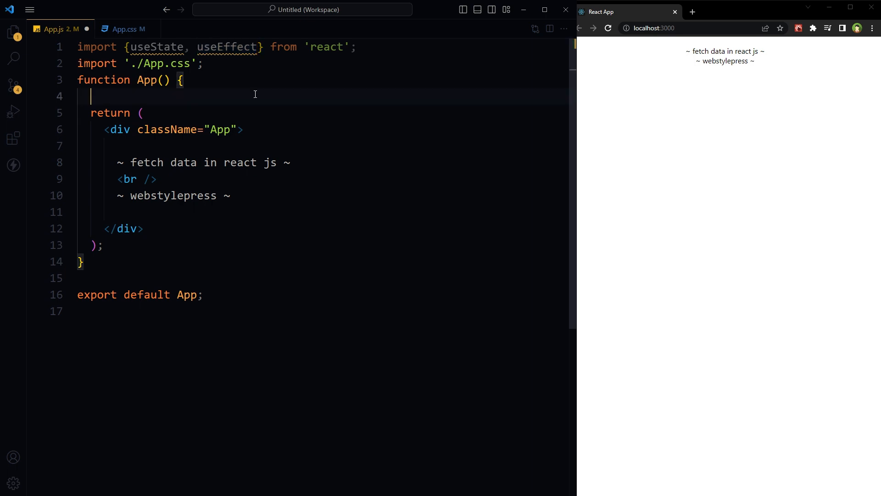
text(const [loading, setLoading] = useState(true);)
text(const [records, setRecords] = useState([]);)
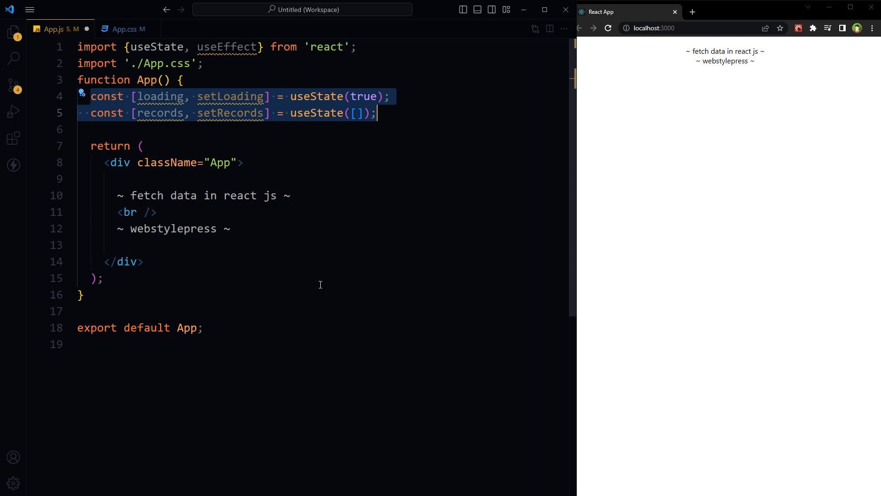
Highlight the loading and records state variable names in their useState declarations
click(166, 95)
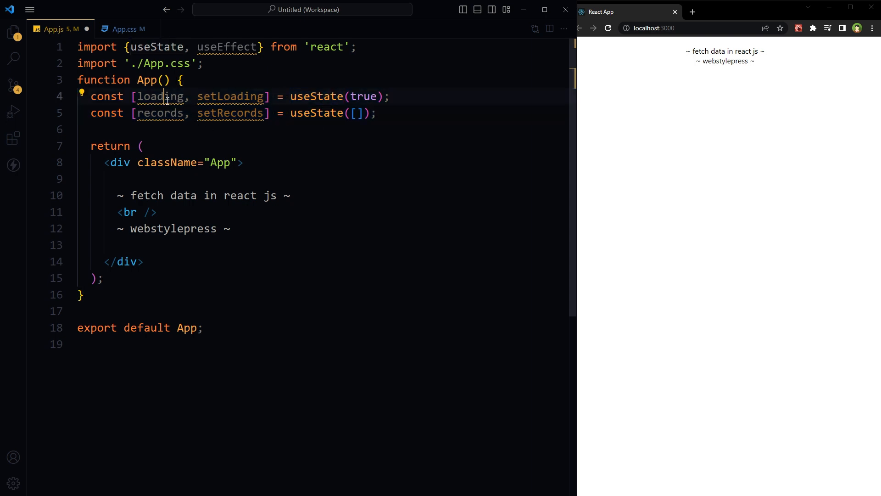
double_click(160, 96)
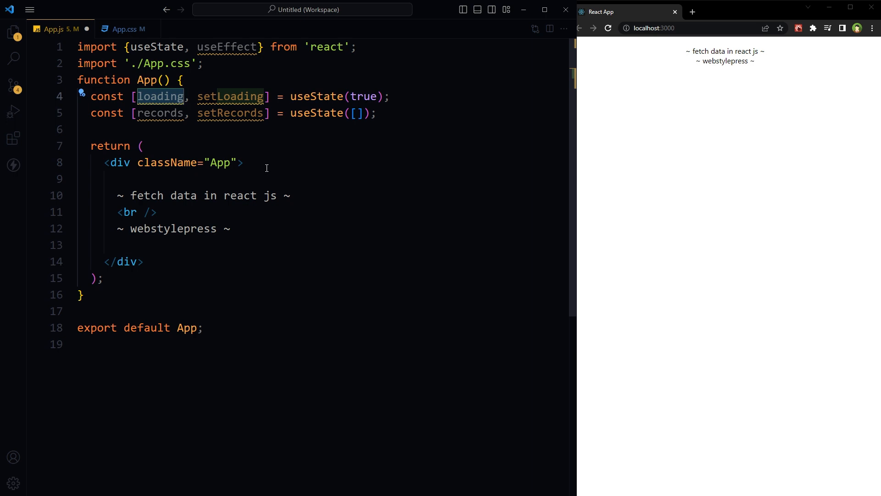
double_click(160, 113)
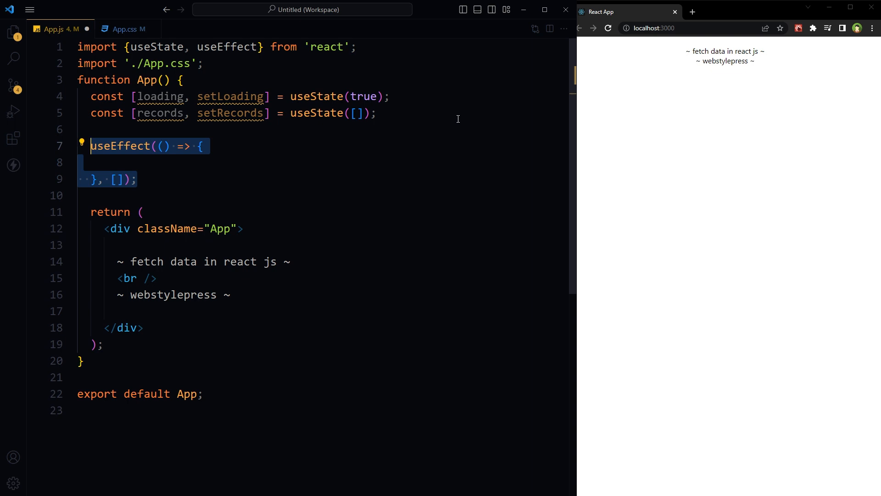
Type // inside the useEffect callback to begin a comment
text(//)
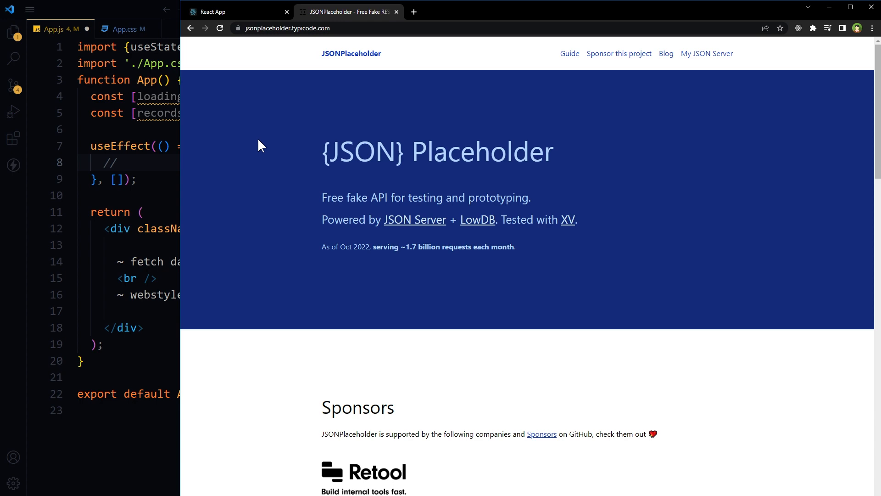
Scroll to JSONPlaceholder's Try it example and select the todos/1 fetch snippet
scroll(down, 3)
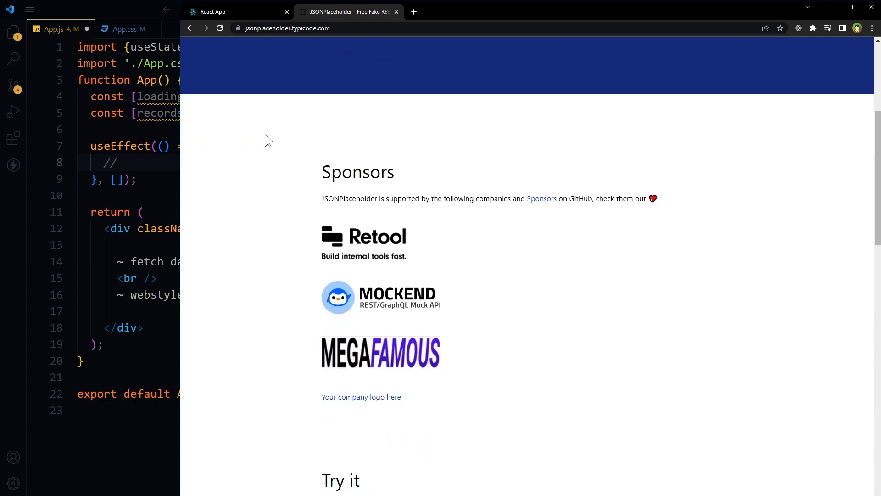
scroll(down, 3)
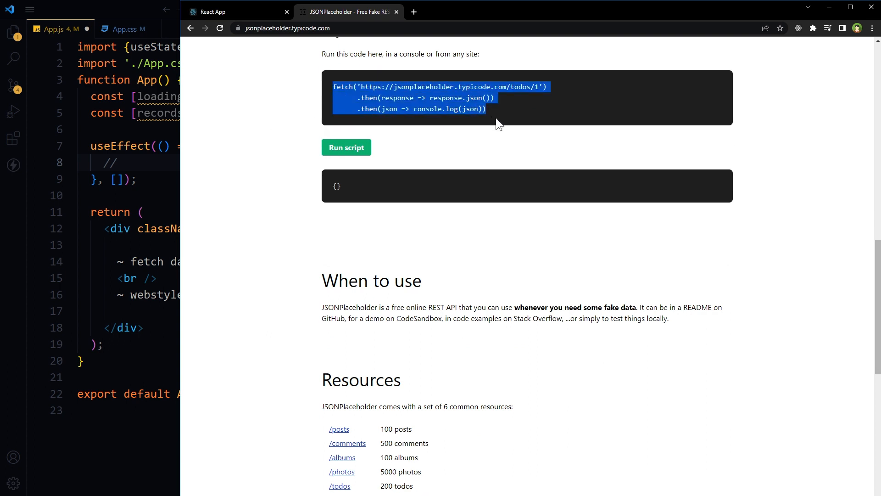
mouse_move(497, 129)
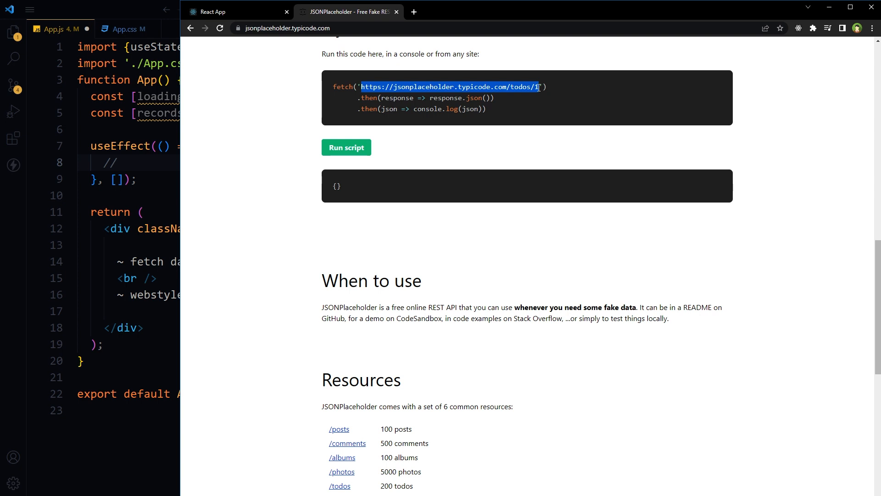
double_click(397, 97)
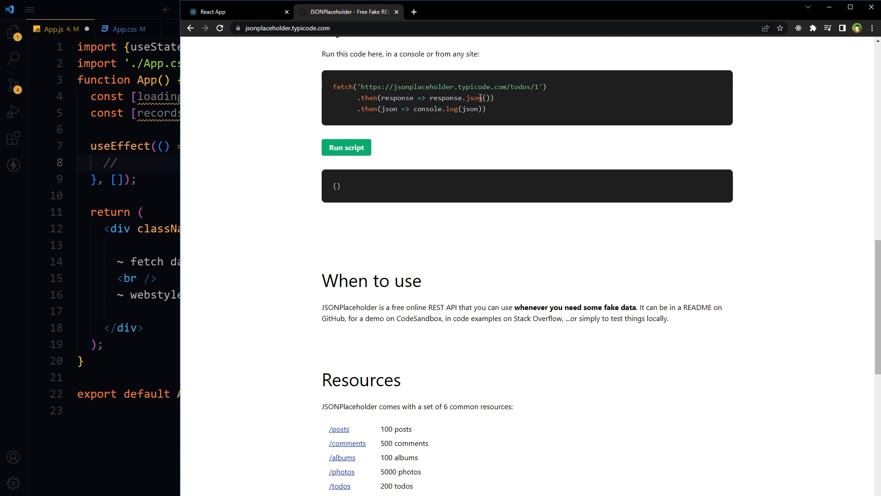
drag(461, 97, 486, 108)
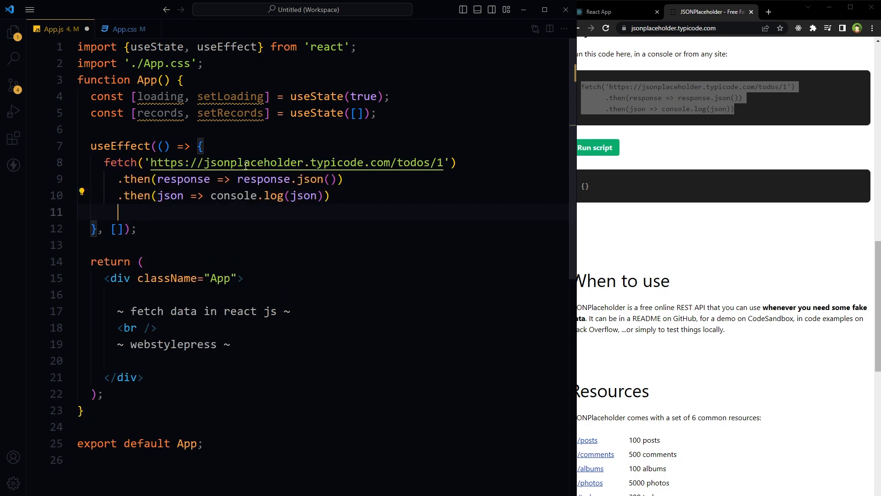
Space out the pasted fetch code, expand the logged todo object, then close DevTools
key(Enter)
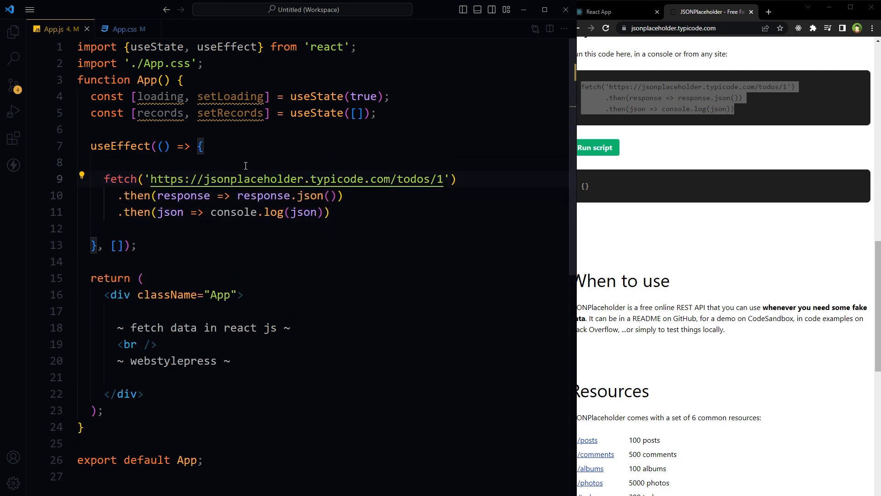
click(612, 12)
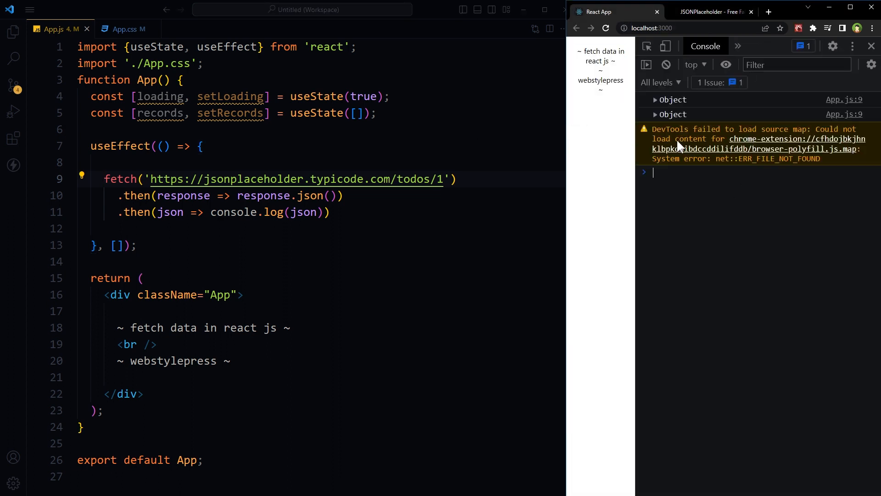
click(654, 99)
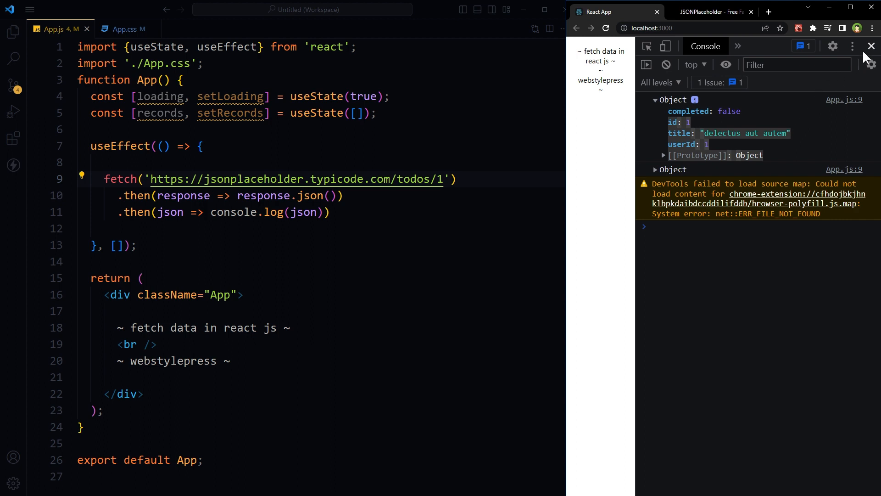
click(869, 46)
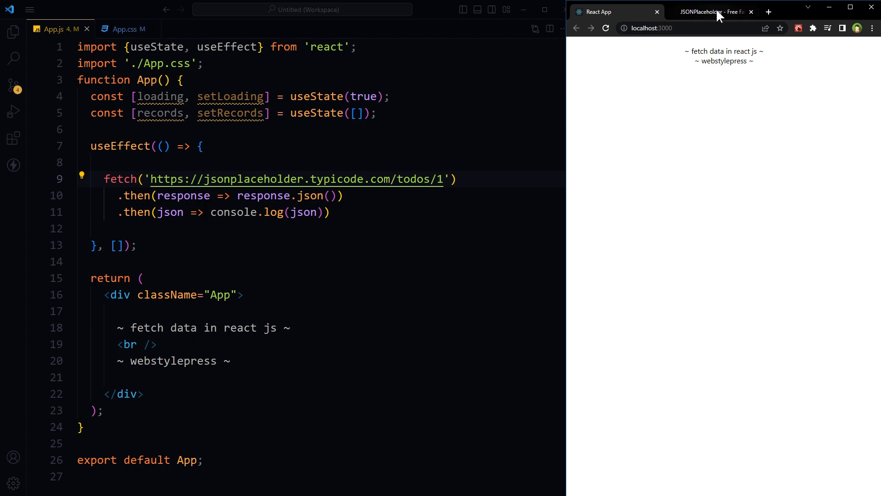
Check JSONPlaceholder resources, delete '/1' from the fetch URL, and return to React App
click(712, 12)
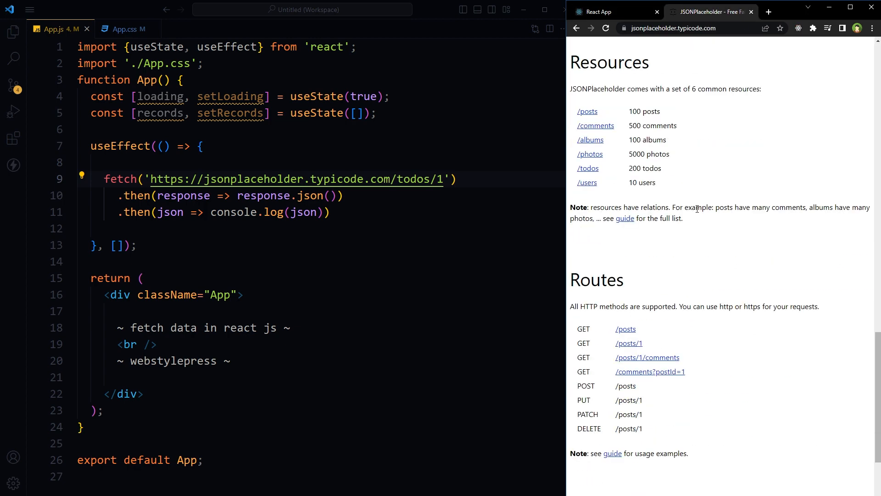
right_click(586, 168)
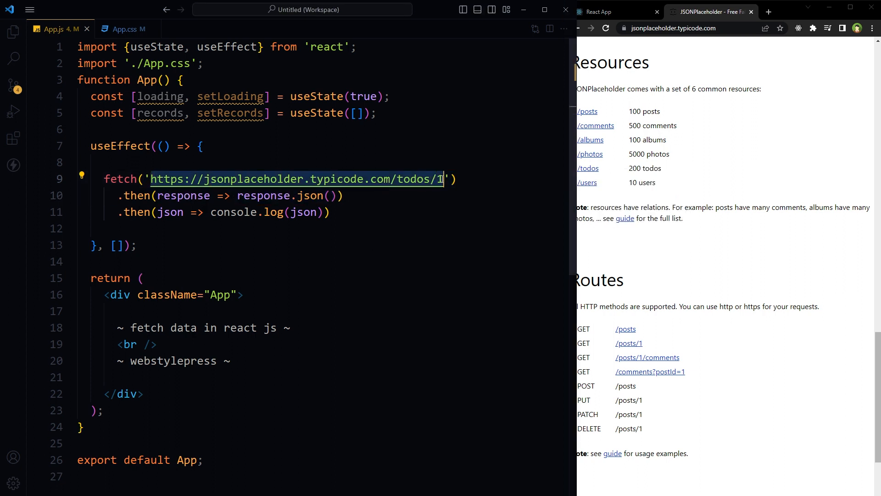
key(Backspace)
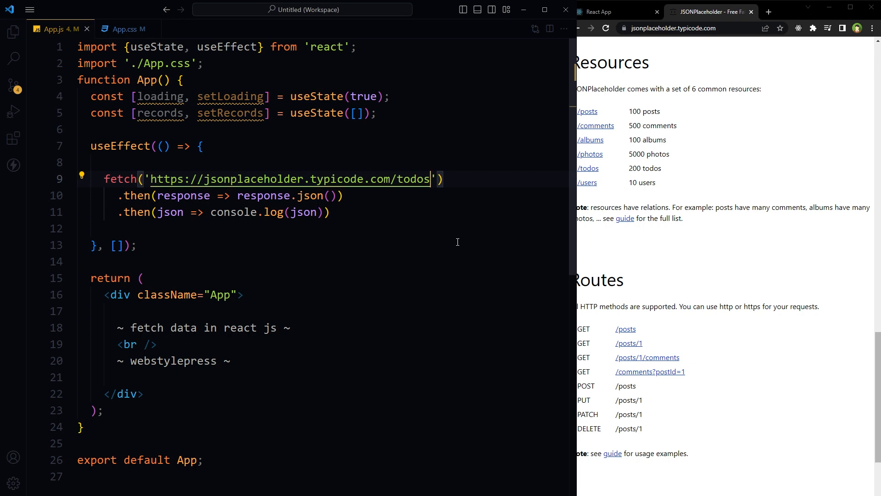
click(607, 12)
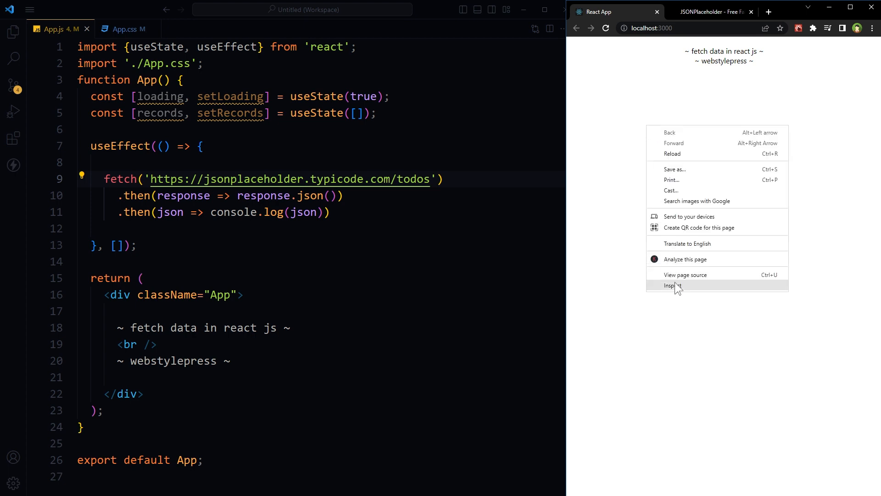
Open the DevTools Console and expand Array(200) and its first todo object
click(673, 286)
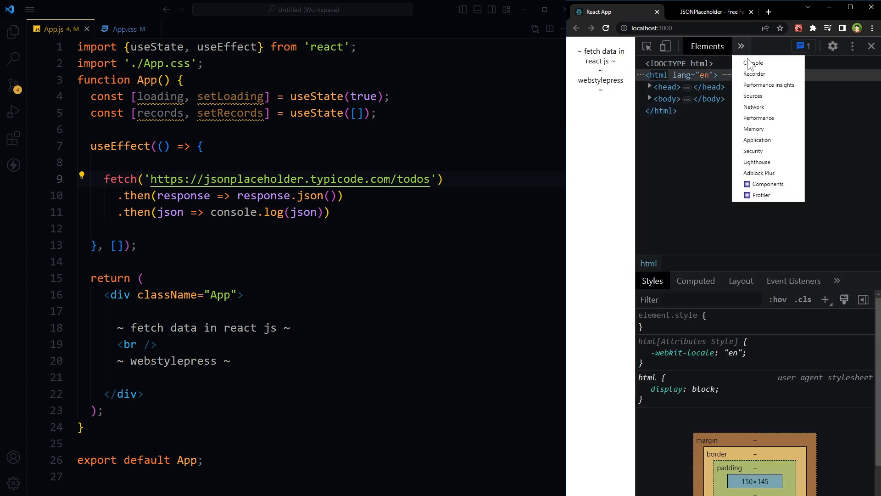
click(753, 63)
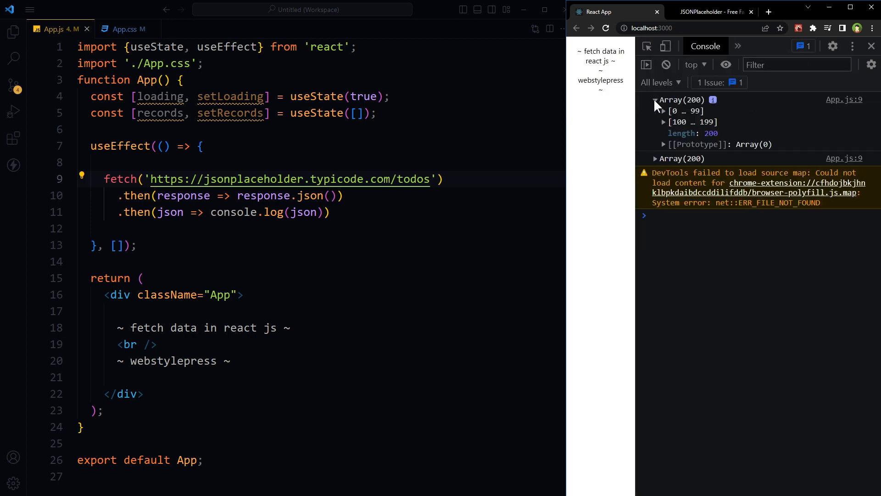
click(663, 111)
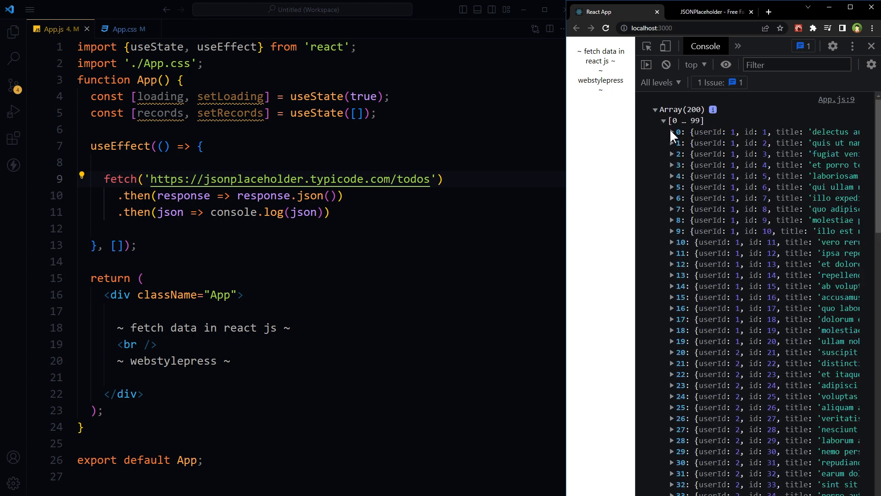
click(671, 132)
text(.then(data => setRecords(data)))
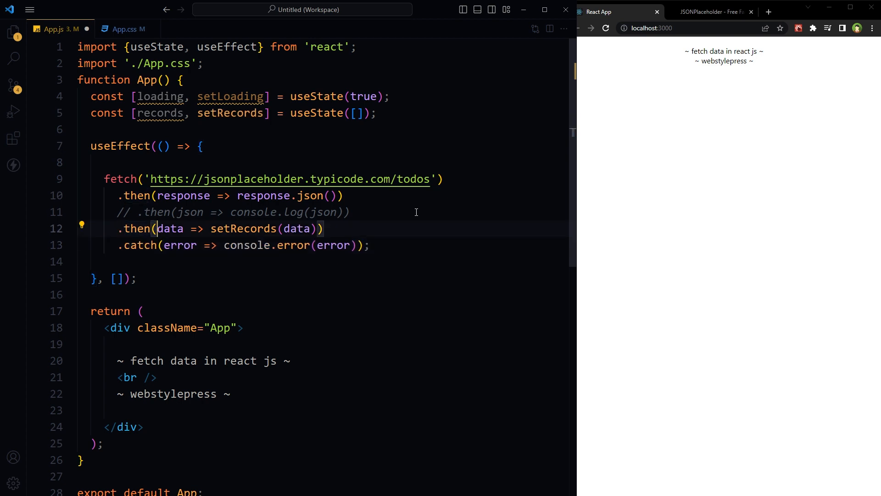
Inspect the data passed to setRecords and why records is flagged unused
double_click(243, 229)
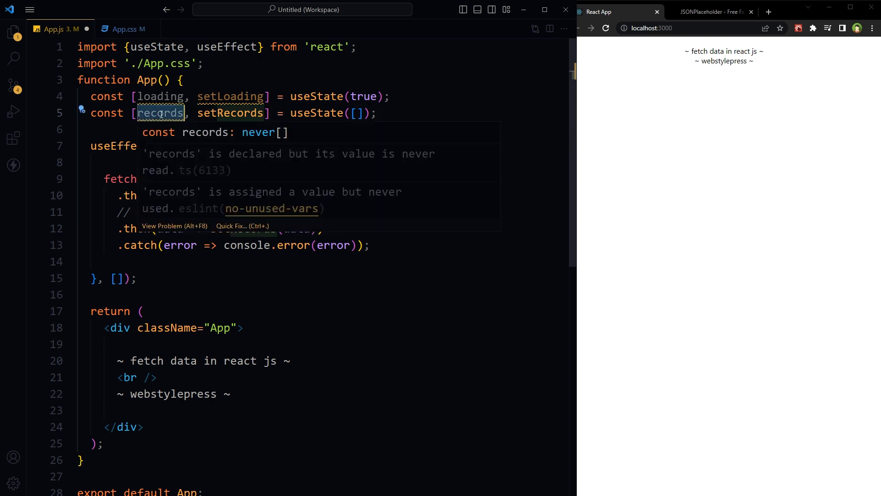
click(220, 228)
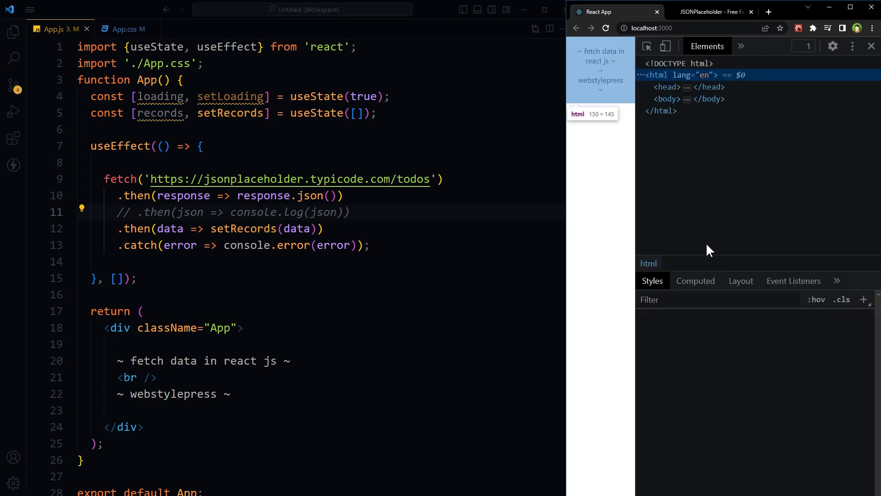
Expand State 2 and its first todo in React Components, then close DevTools
click(741, 46)
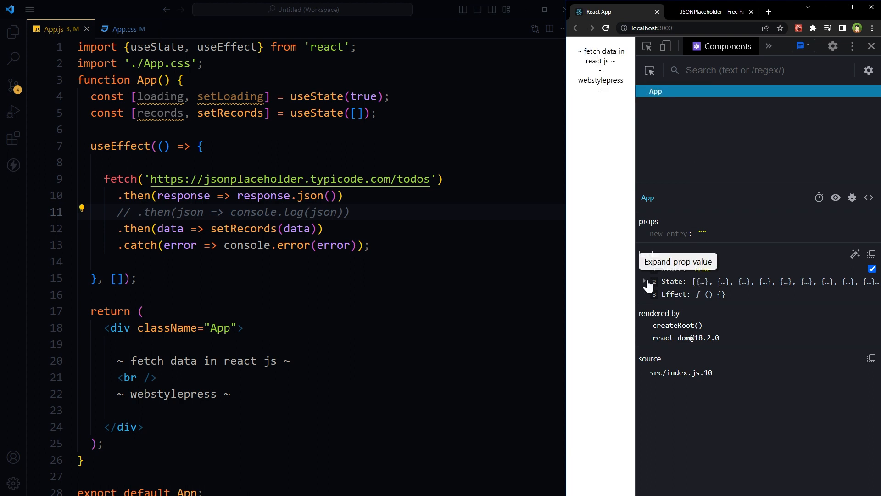
click(645, 281)
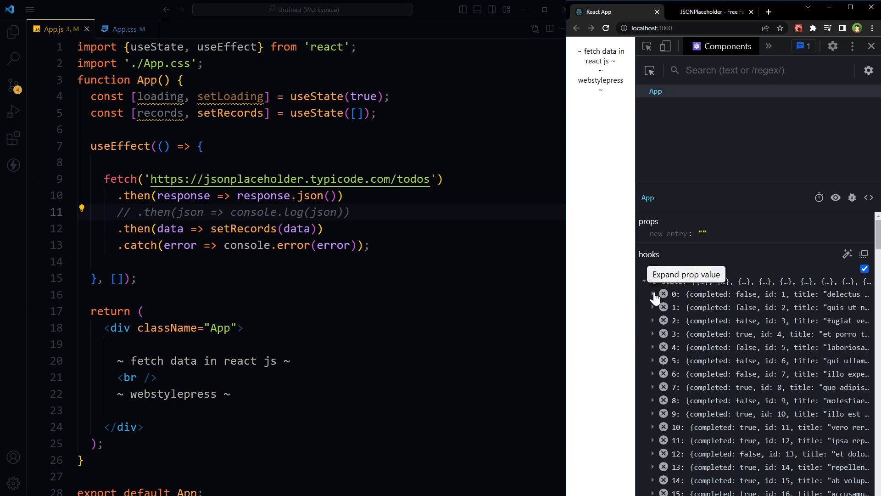
click(652, 307)
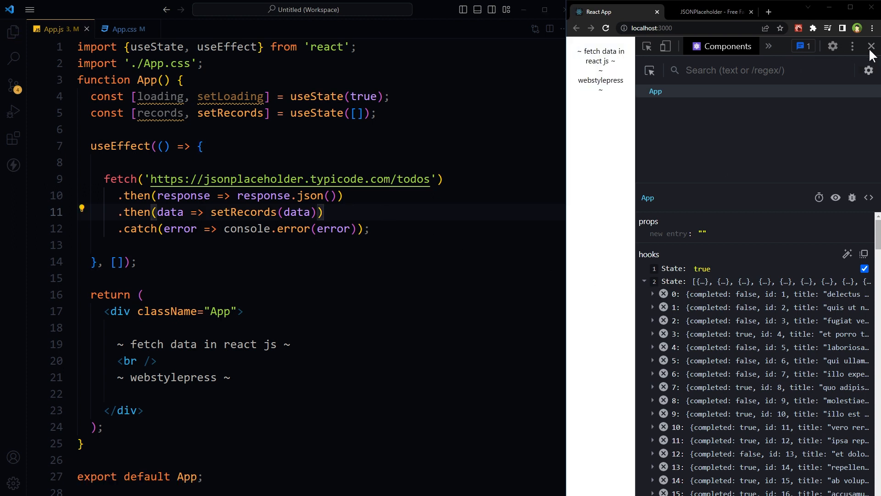
click(868, 46)
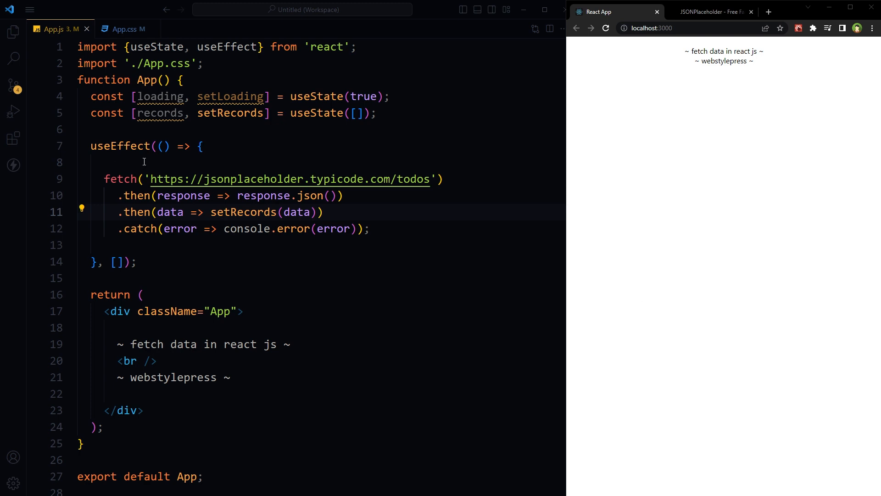
Add setLoading(true) before fetch, setLoading(false) after, and render {loading ? 'Loading...' : ''}
text(setLoading(true);)
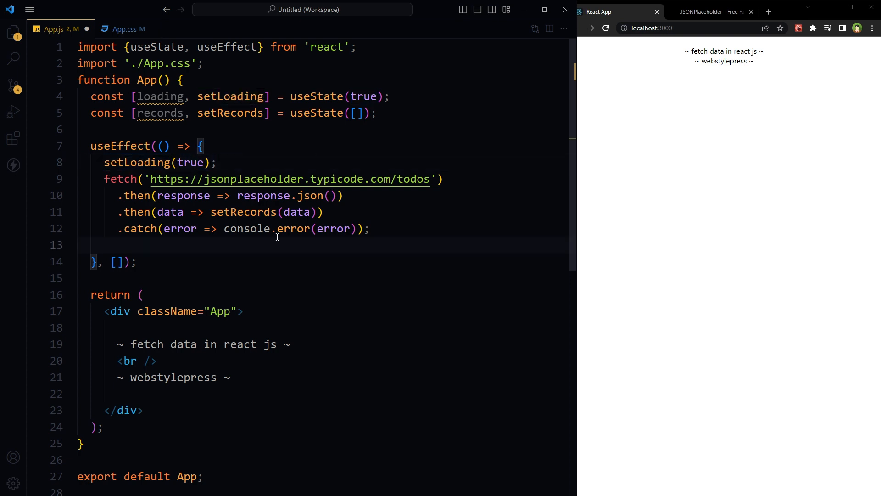
text(setLoading(false);)
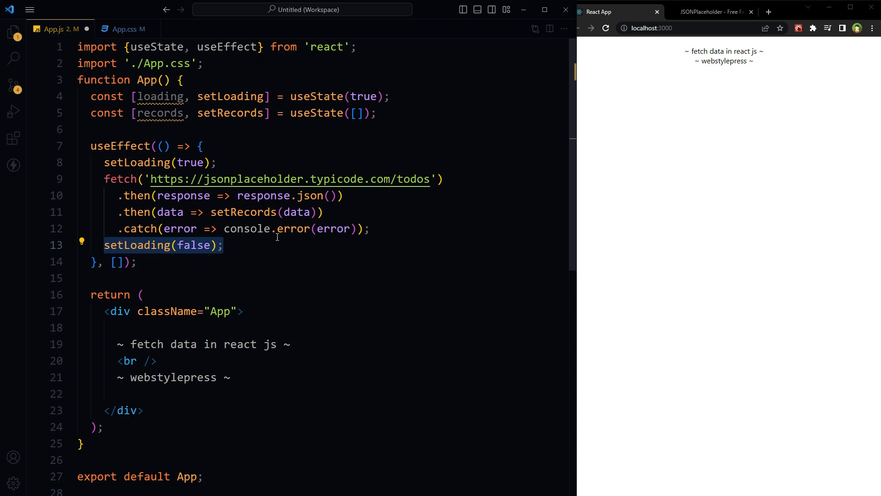
scroll(down, 3)
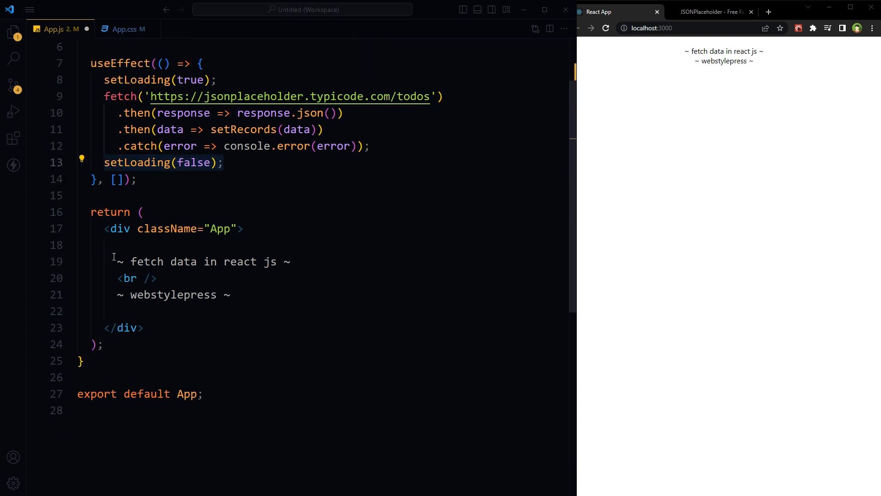
text({loading ? 'Loading...' : ''})
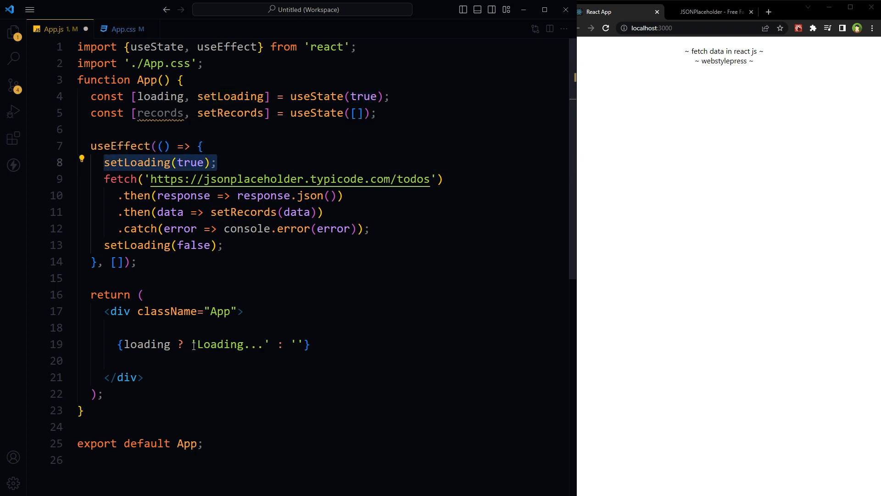
Replace the header text with a loading ternary showing 'Loading...' or a grid div
double_click(228, 344)
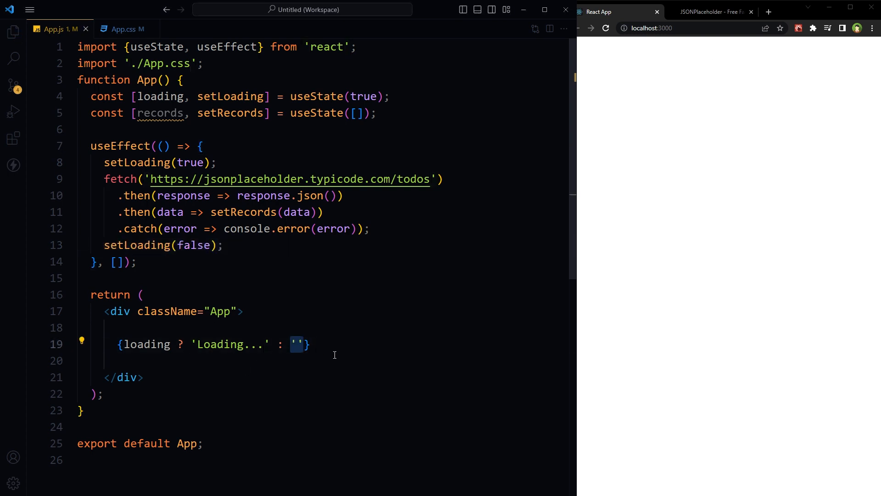
text(()
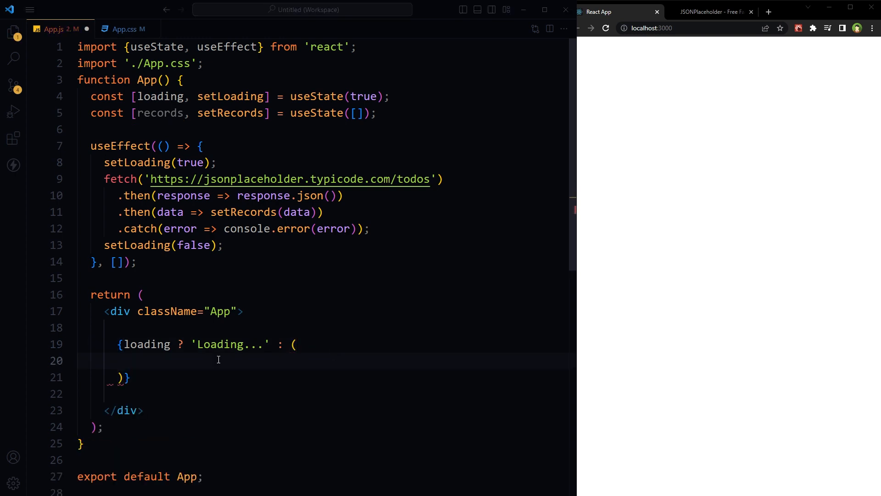
text(<div className="grid"></div>)
text({records && records.map(item => ()
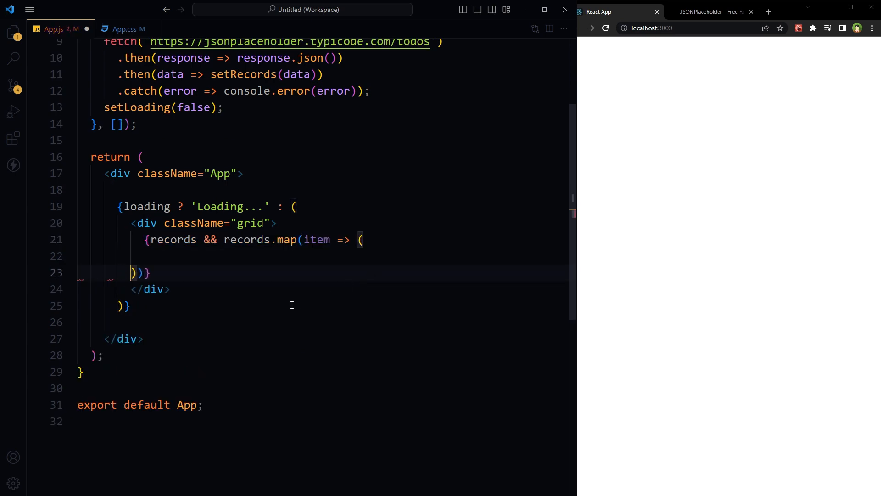
Map records into item divs keyed by id, each showing the todo title in a paragraph
double_click(173, 240)
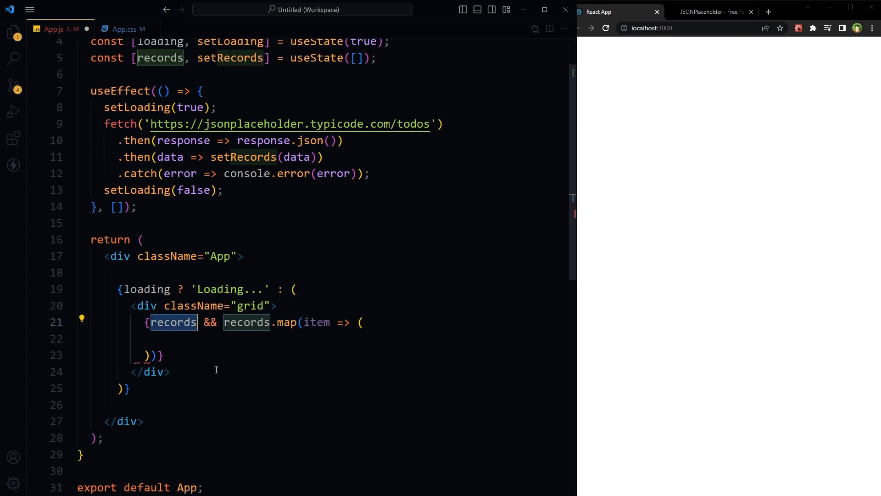
mouse_move(172, 322)
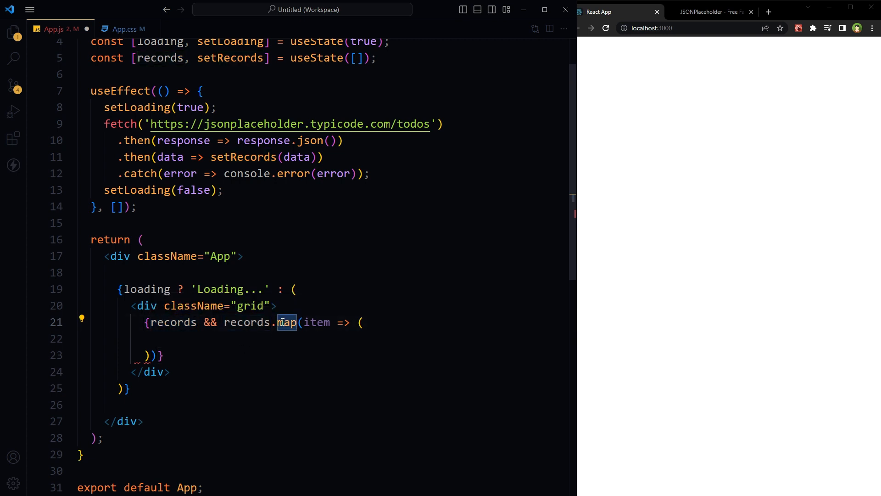
click(176, 322)
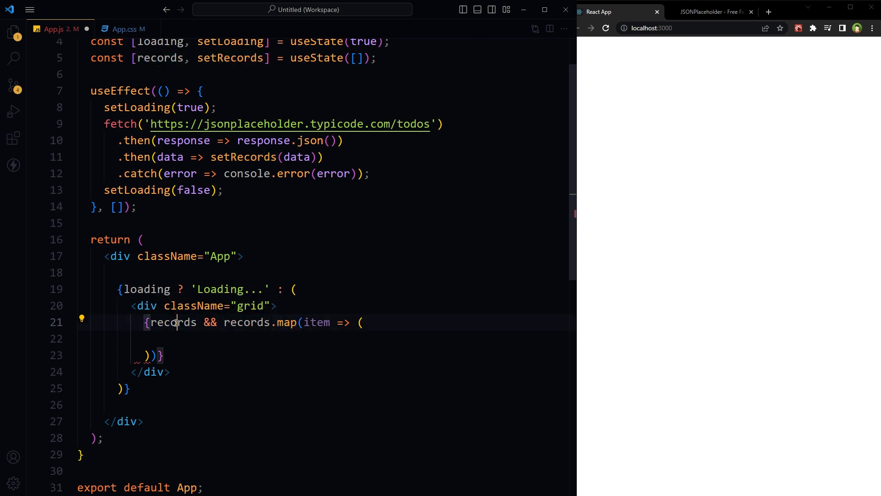
double_click(317, 322)
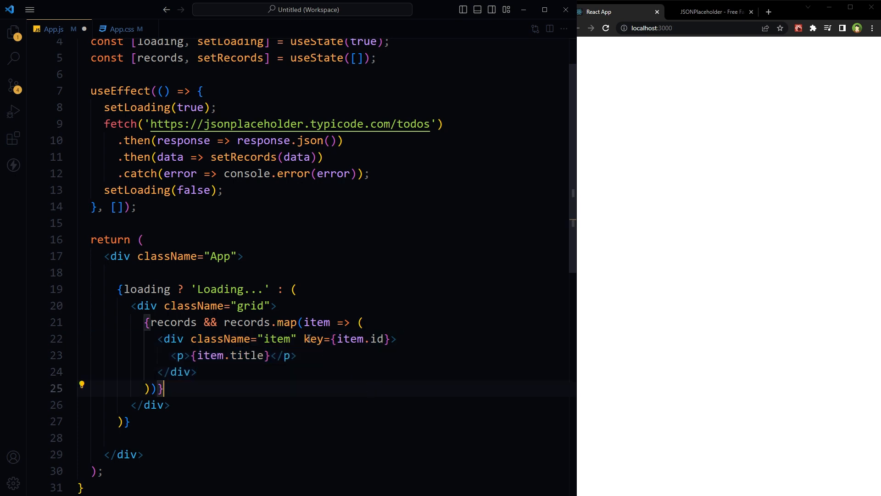
double_click(349, 339)
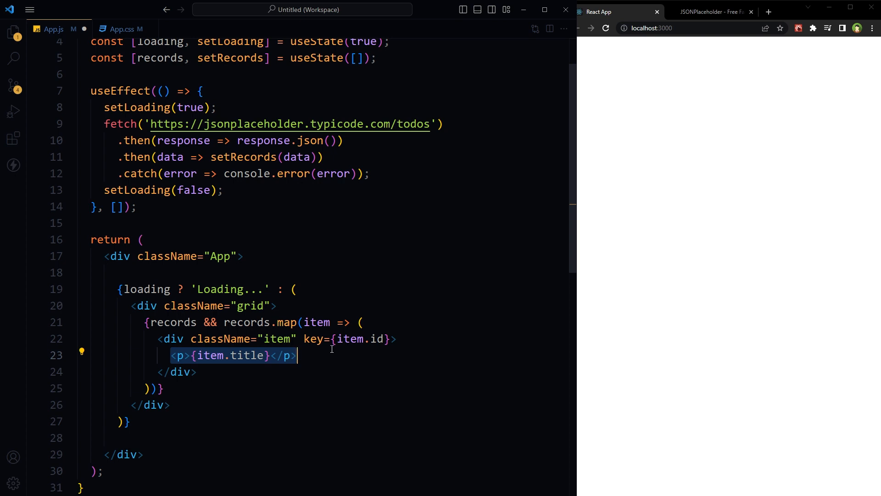
double_click(208, 355)
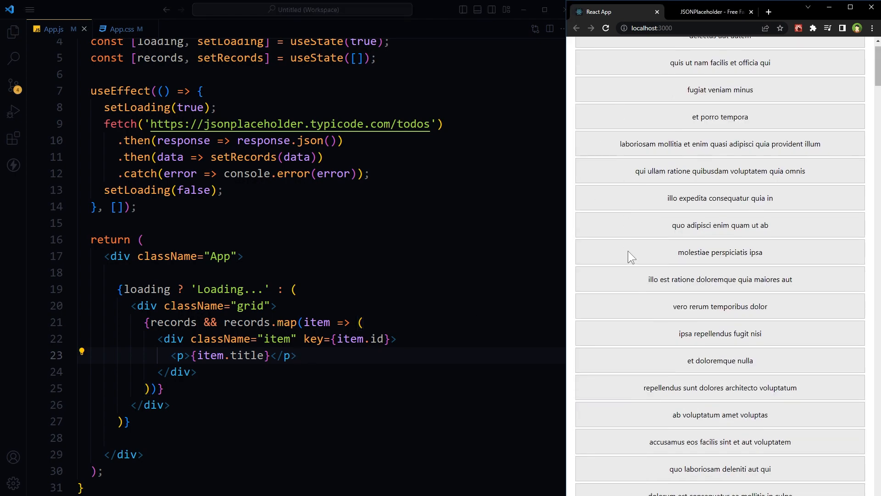
scroll(down, 3)
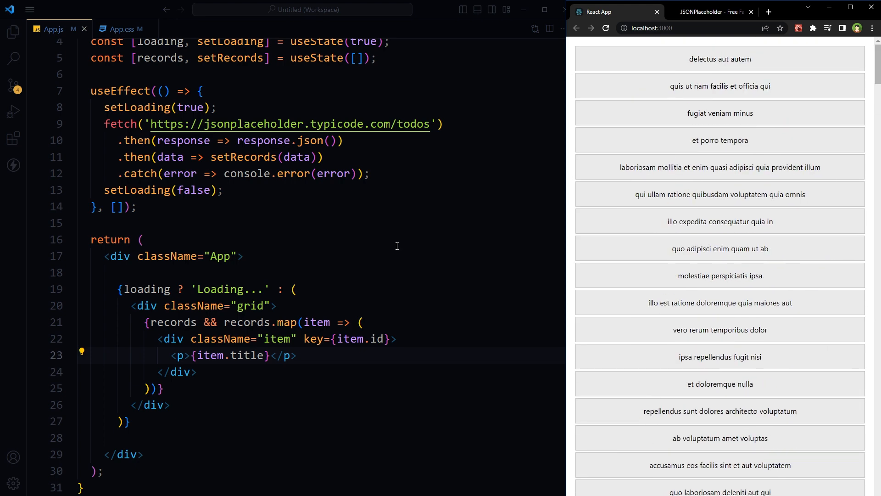
mouse_move(376, 243)
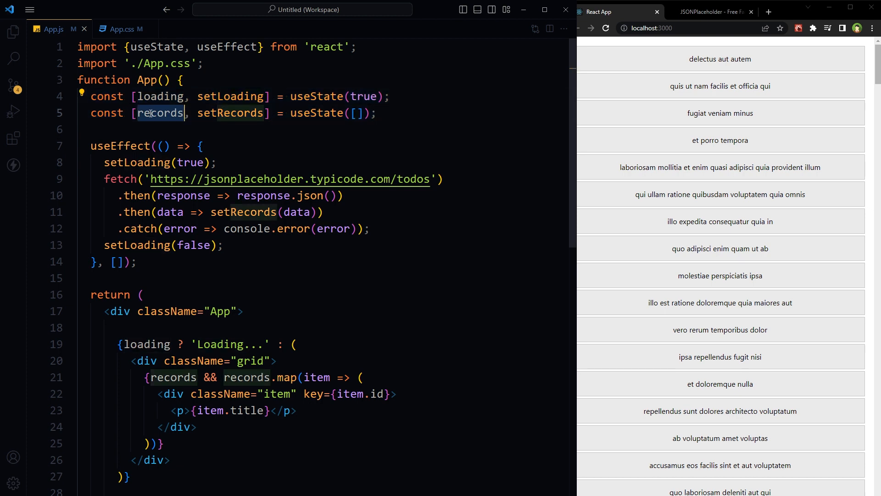
double_click(160, 113)
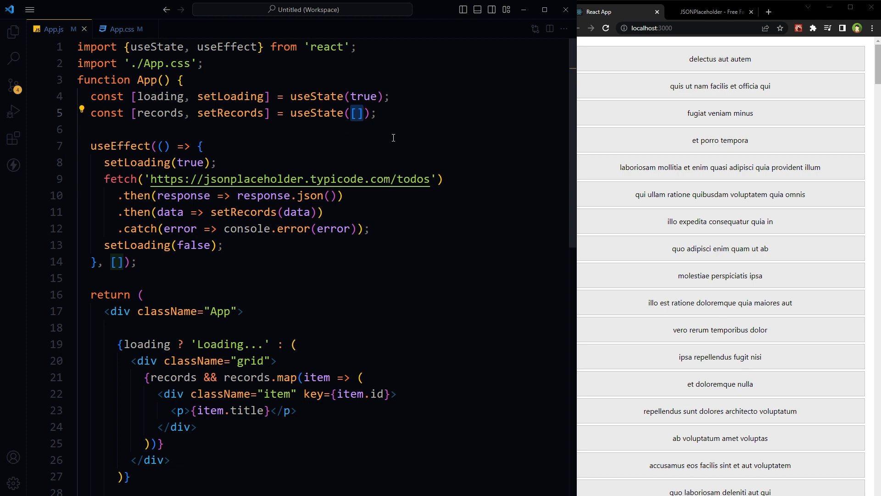
mouse_move(465, 193)
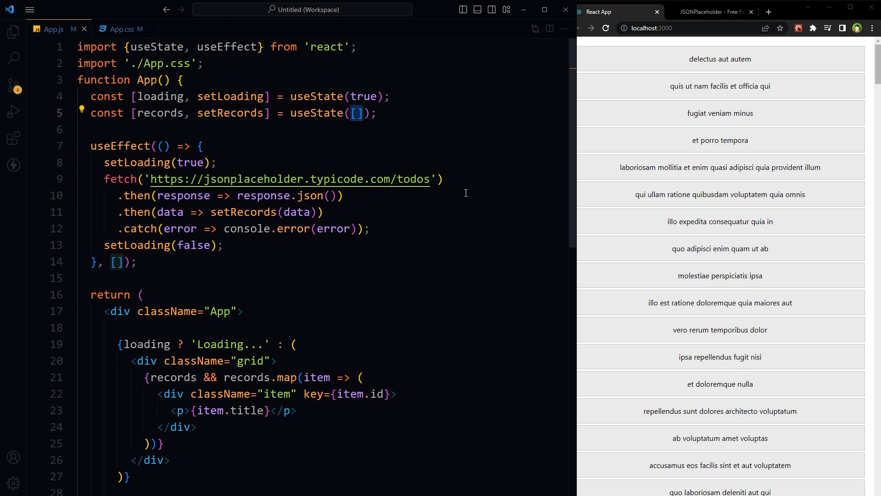
drag(91, 145, 137, 262)
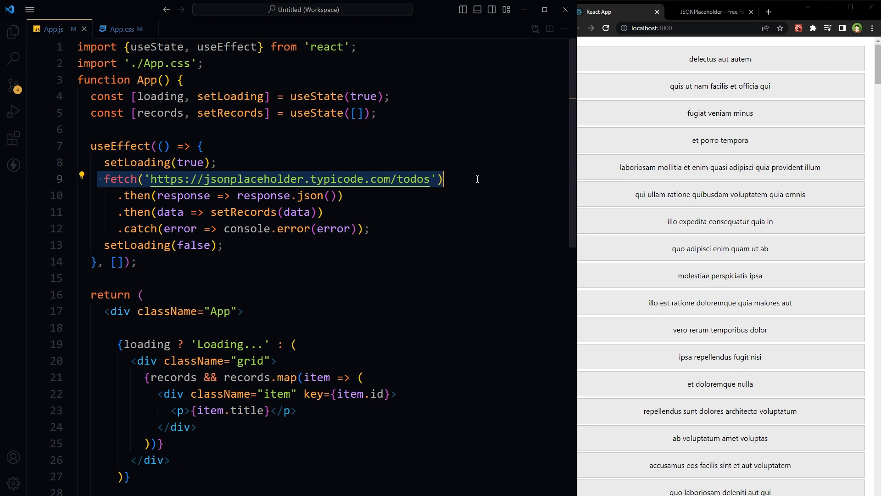
click(153, 179)
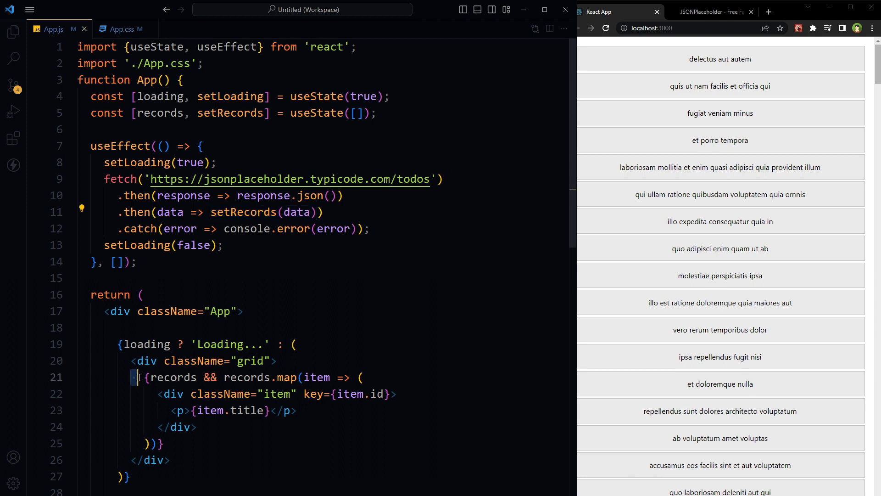
drag(135, 378, 165, 443)
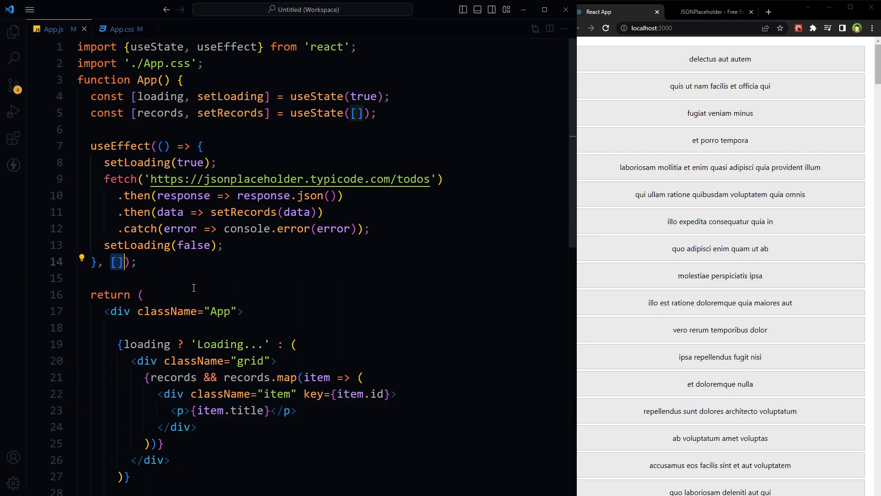
mouse_move(204, 281)
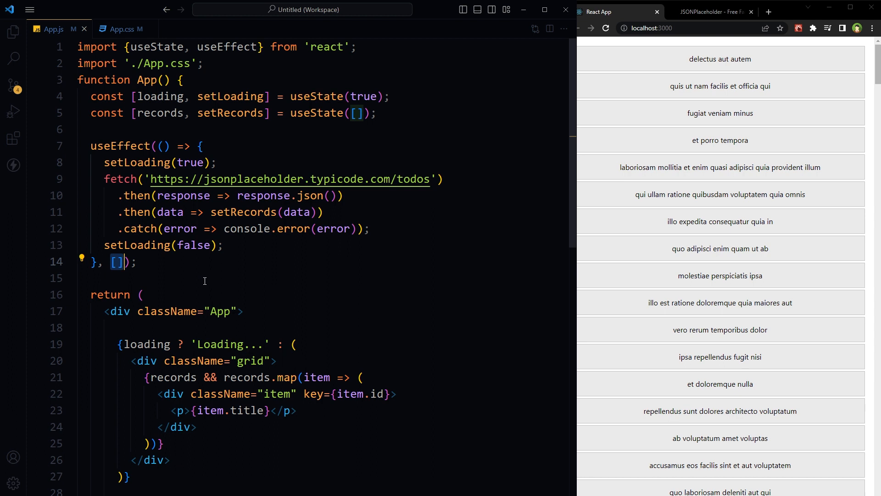
double_click(159, 113)
text(records)
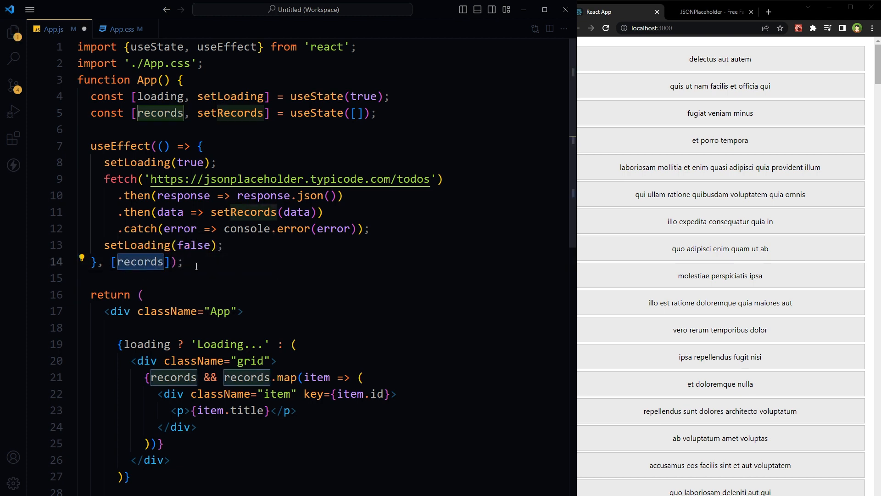
drag(90, 145, 183, 261)
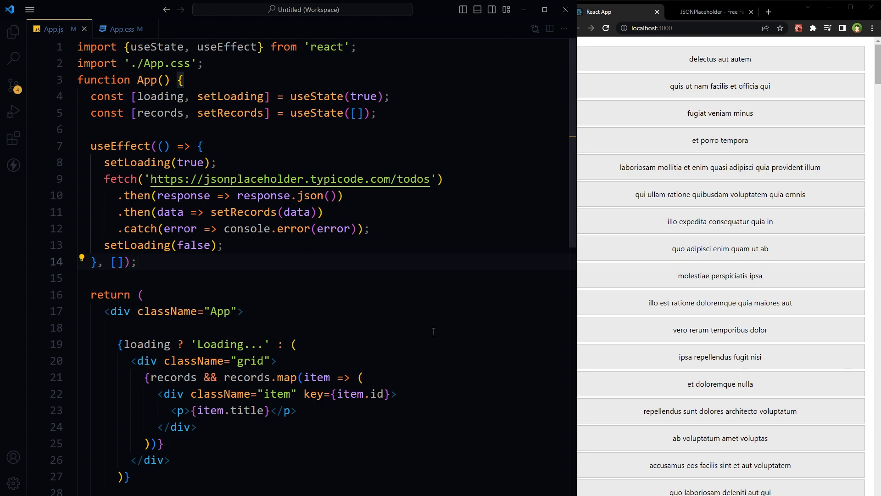
drag(103, 178, 367, 228)
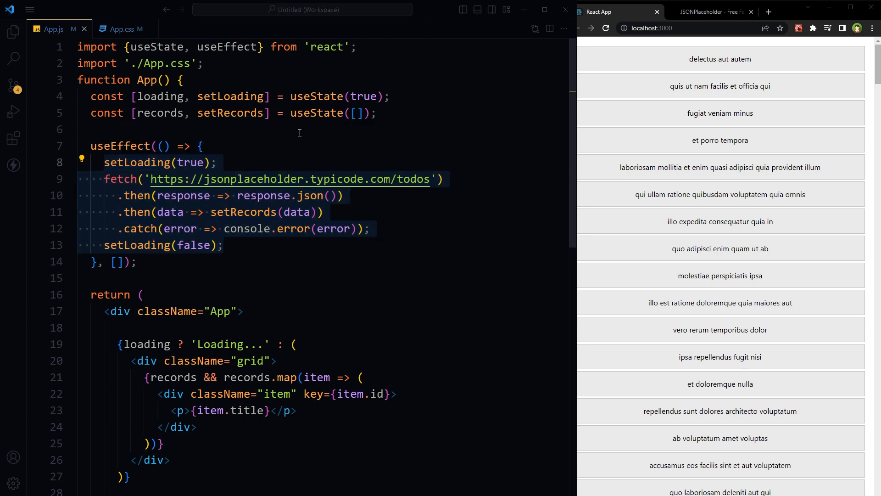
text(const fetchAPI = async () => {)
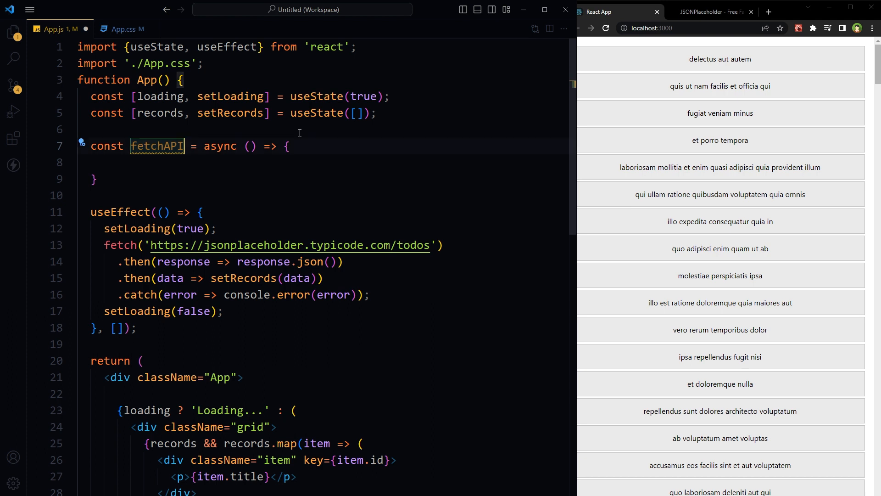
click(208, 163)
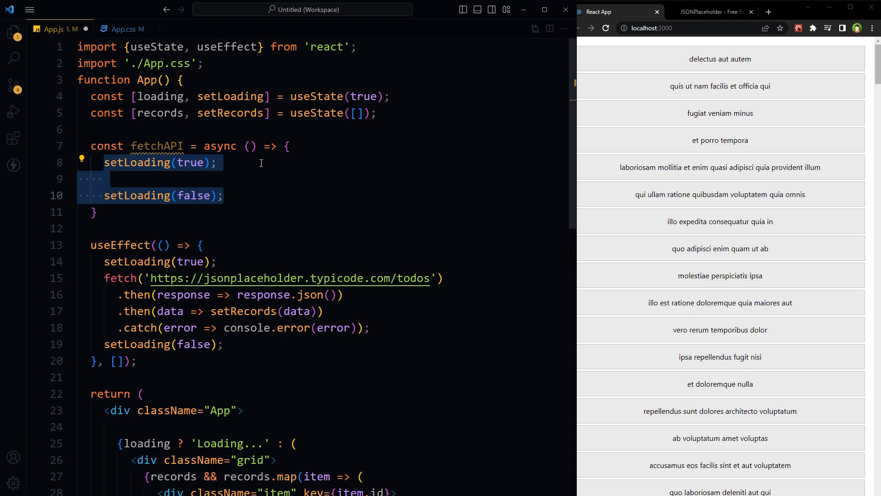
click(105, 178)
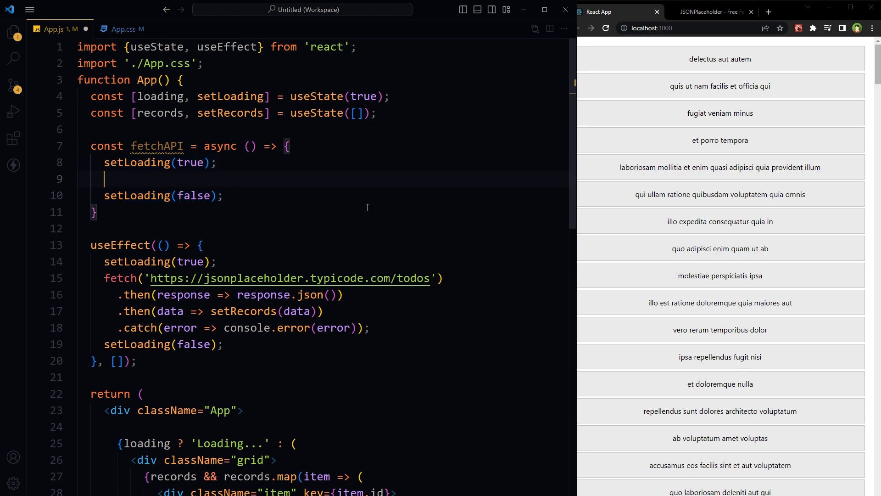
text(const response = await fetch('https://jsonplaceholder.typicode.com/todos'))
text(const data = await response.json())
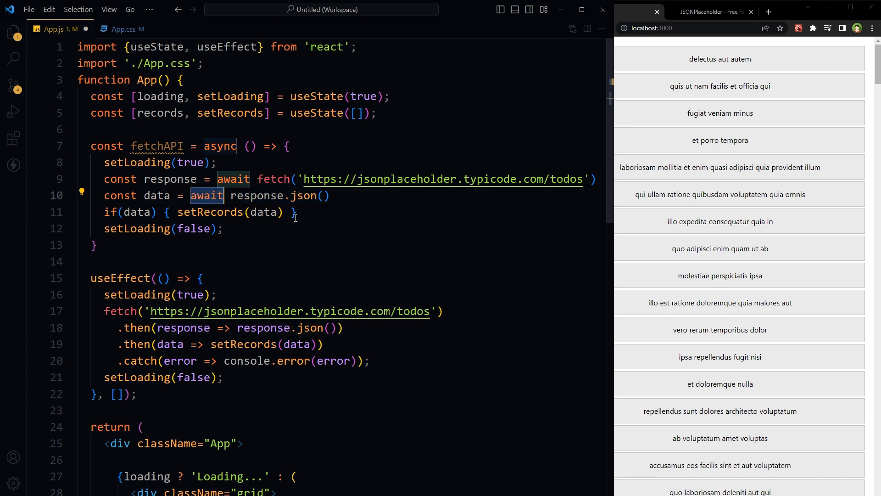
double_click(157, 195)
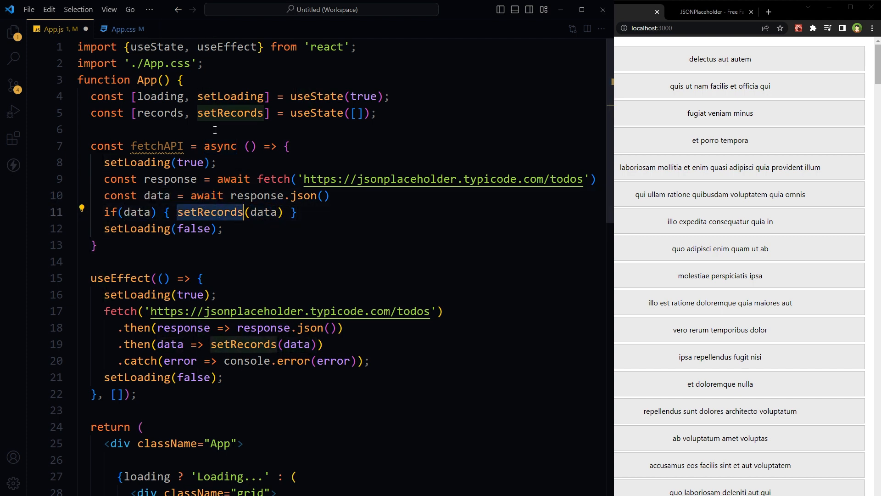
double_click(159, 113)
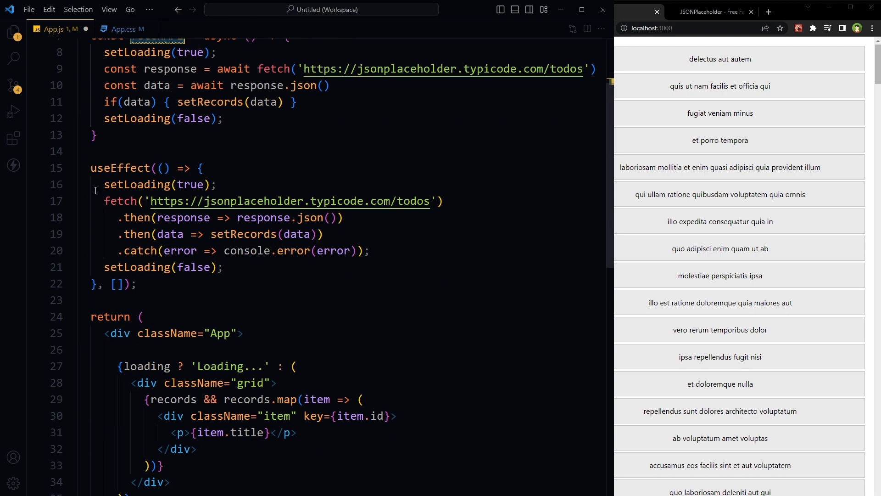
Comment out the old fetch chain with Ctrl+/ and add fetchAPI(); to useEffect
key(Ctrl+/)
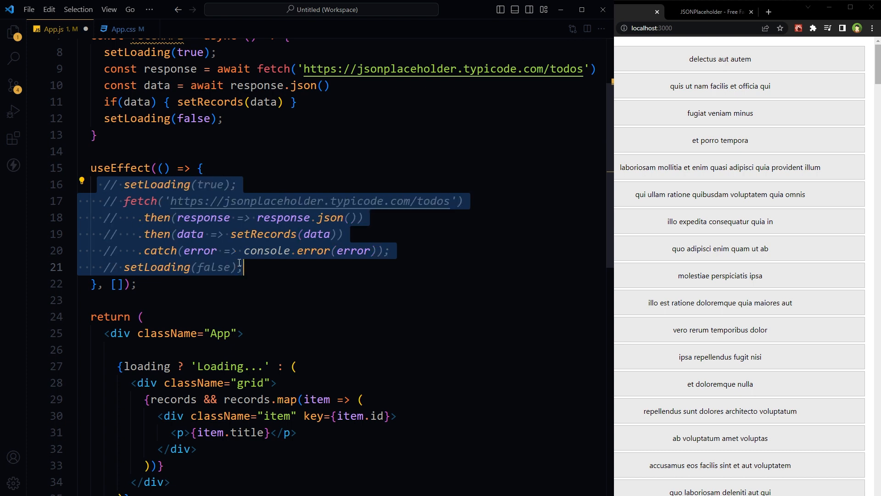
text(fetchAPI();)
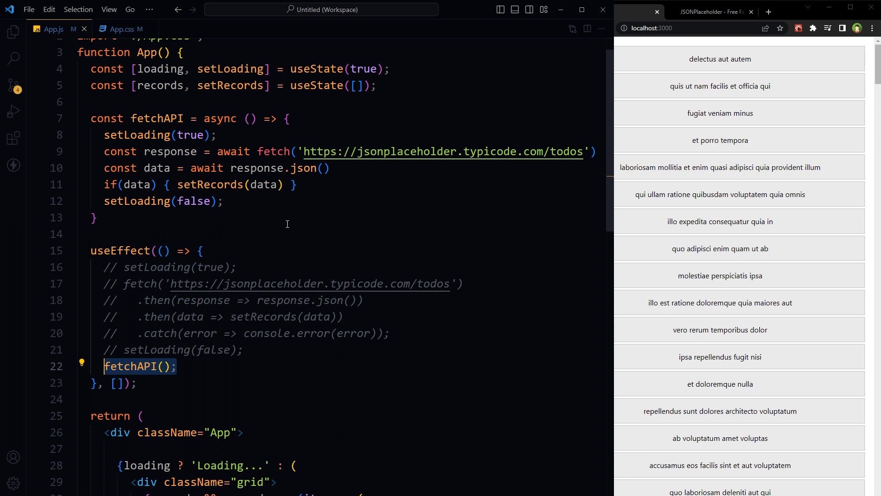
mouse_move(148, 366)
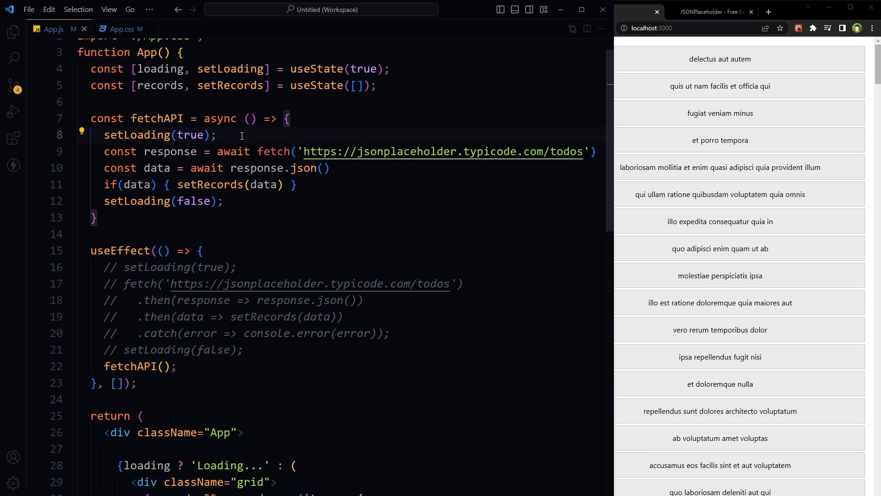
Wrap the fetch lines in try{} with a catch logging console.error(error), then select the declaration line
text(try{)
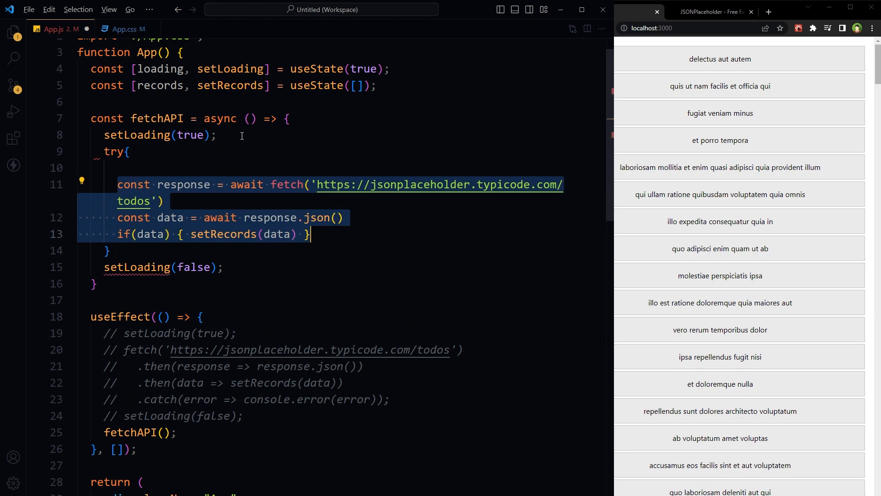
text(catch(error) {)
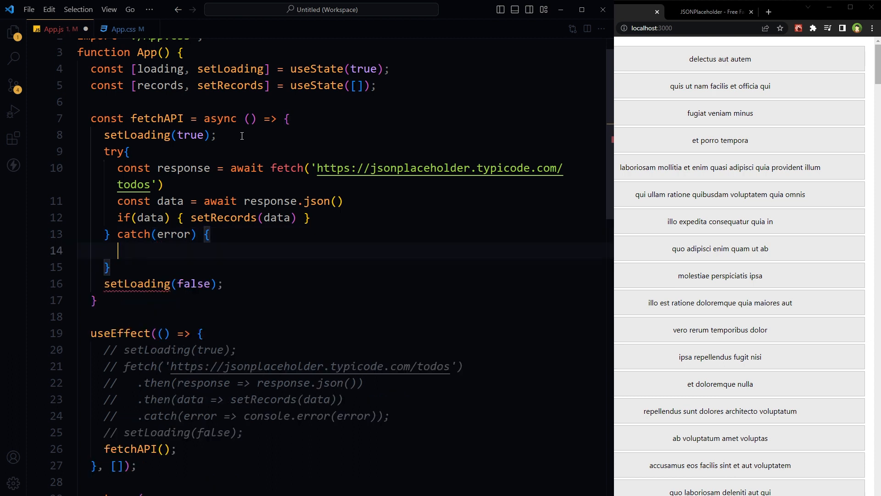
text(console.error(error);)
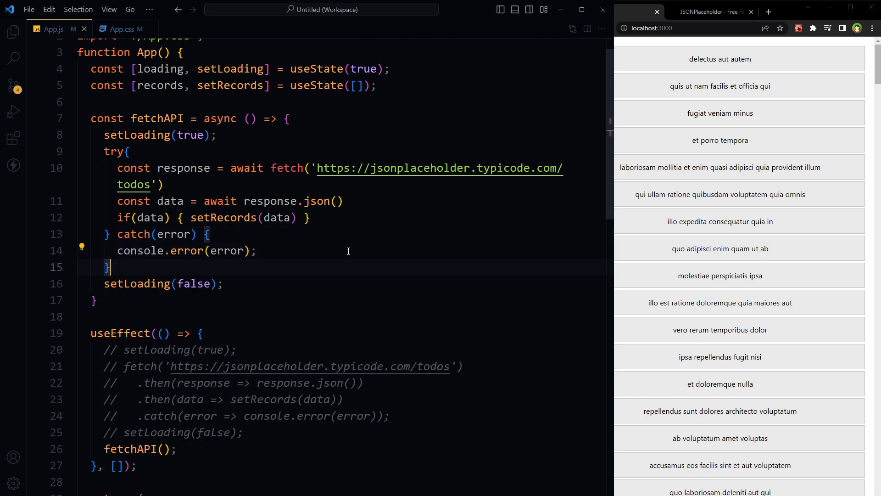
drag(102, 151, 110, 267)
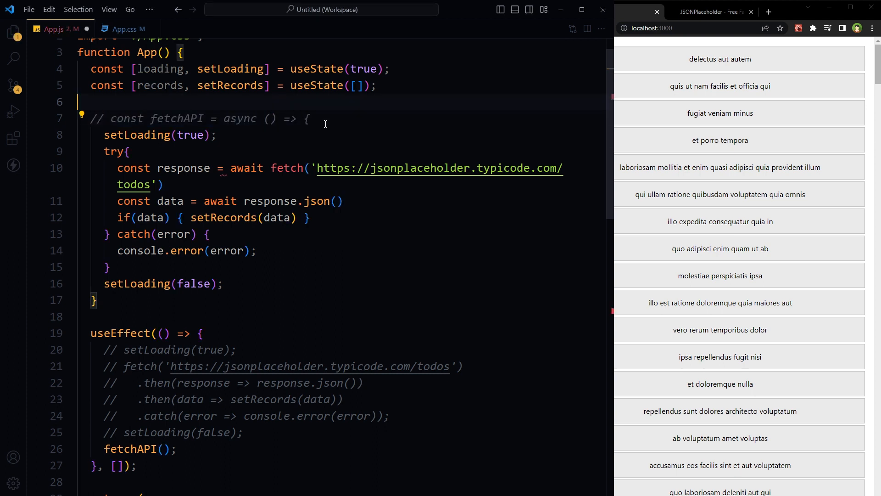
Add the comment '// async function fetchAPI() {' above the arrow function and highlight fetchAPI's uses
text(async function fetchAPI() {)
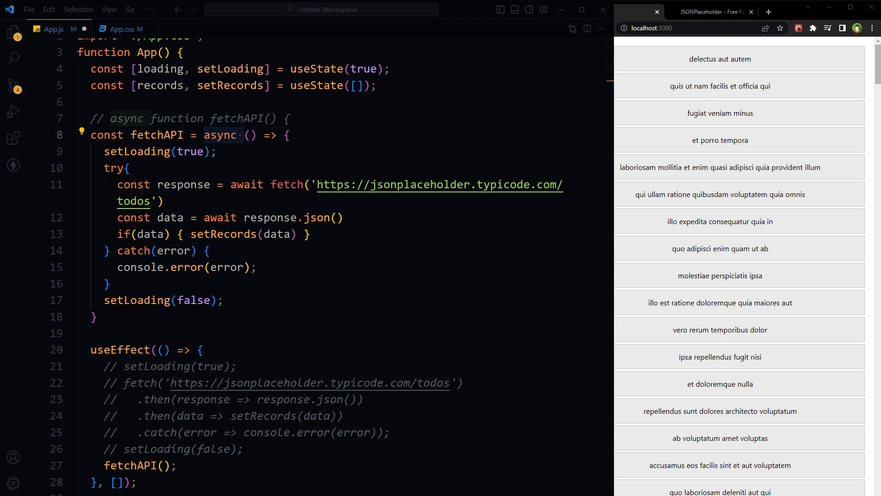
double_click(156, 135)
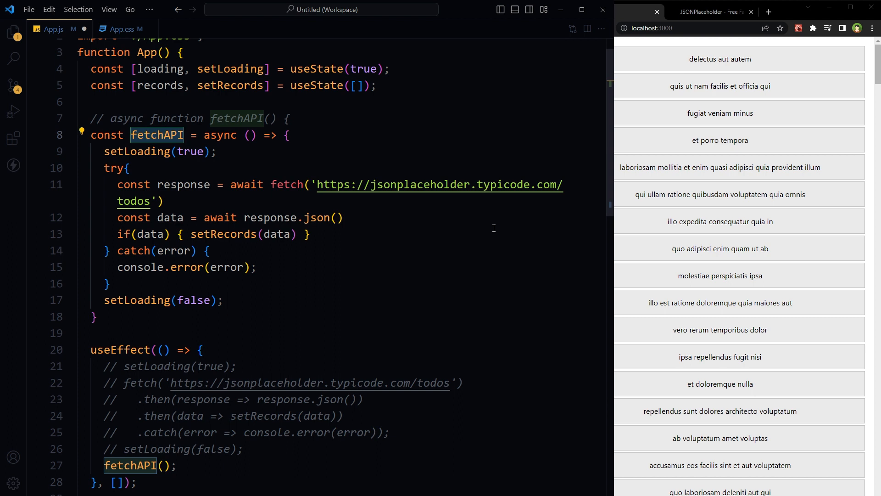
mouse_move(231, 163)
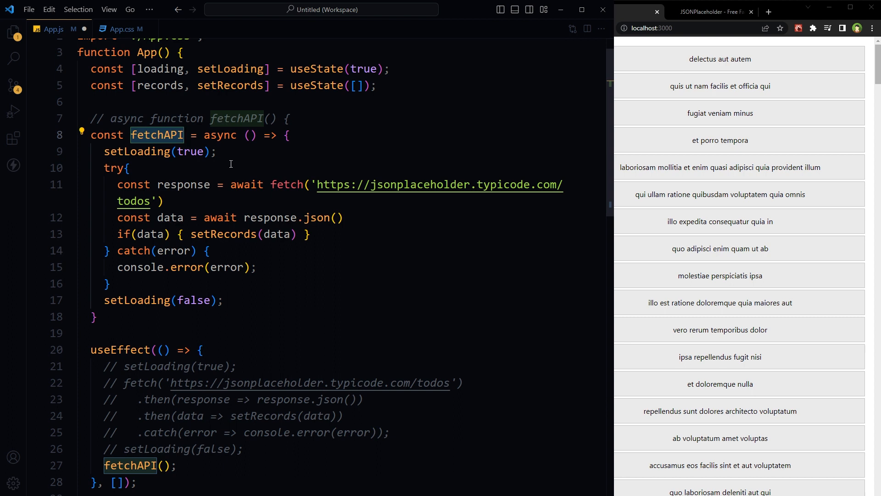